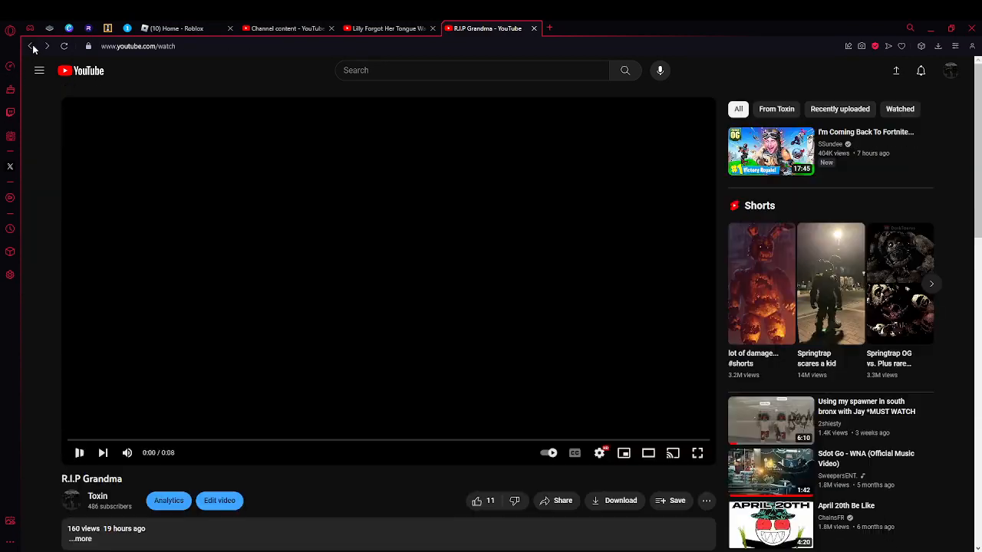
Replay the R.I.P Grandma short and scroll down to its '18 Comments' header.
scroll(down, 3)
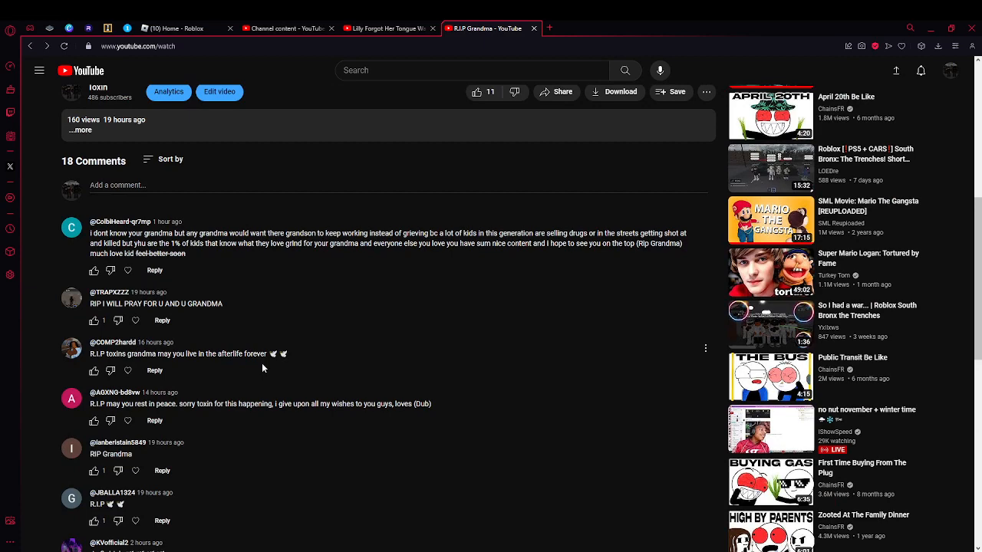
scroll(down, 3)
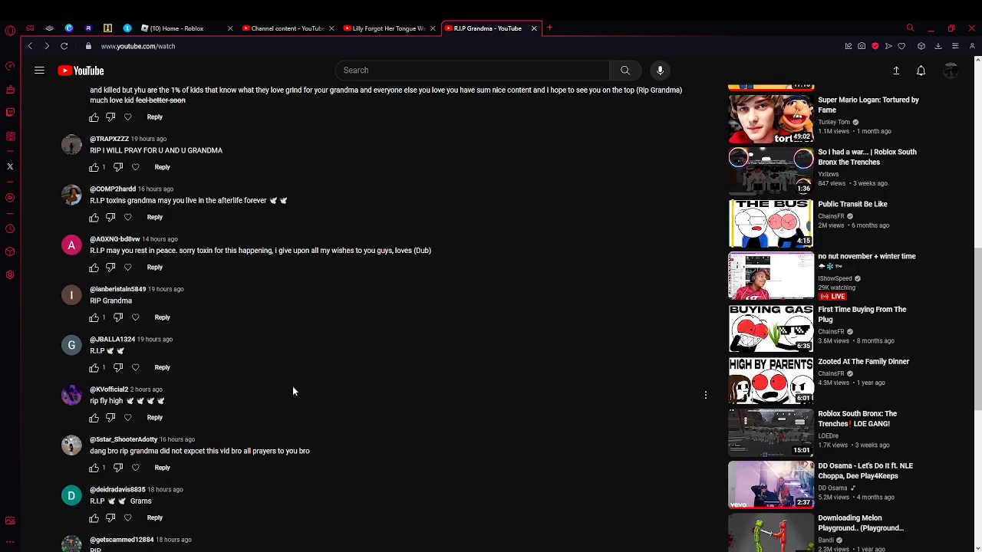
scroll(down, 3)
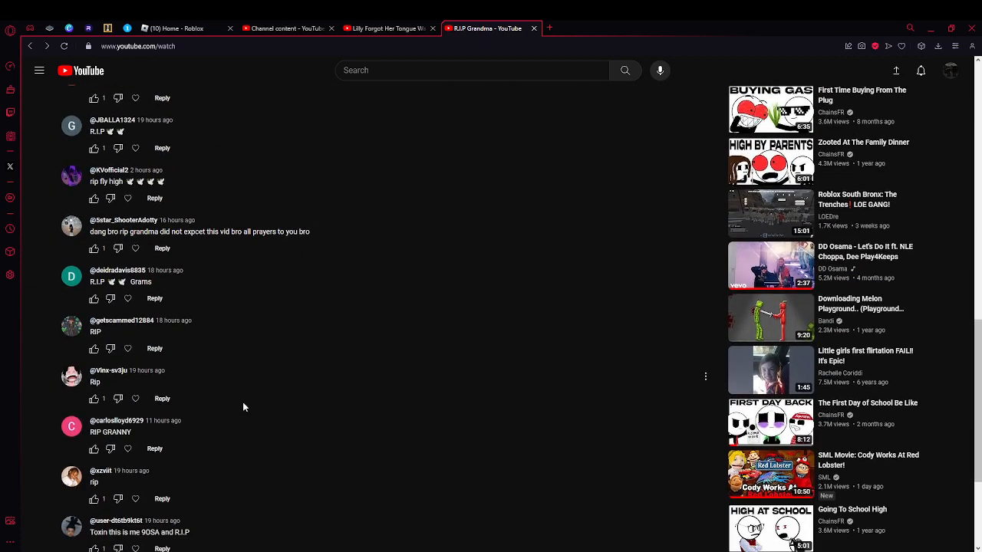
scroll(down, 3)
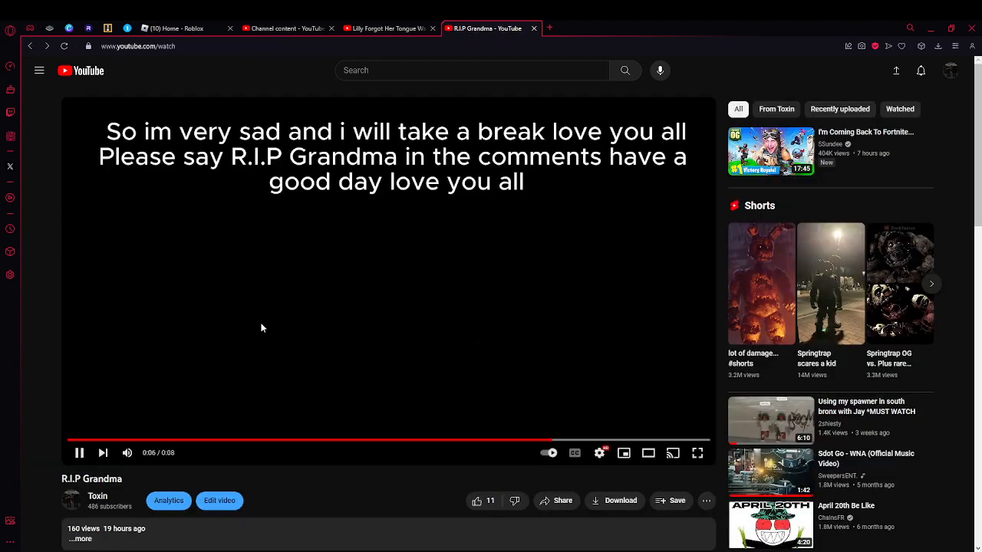
scroll(down, 3)
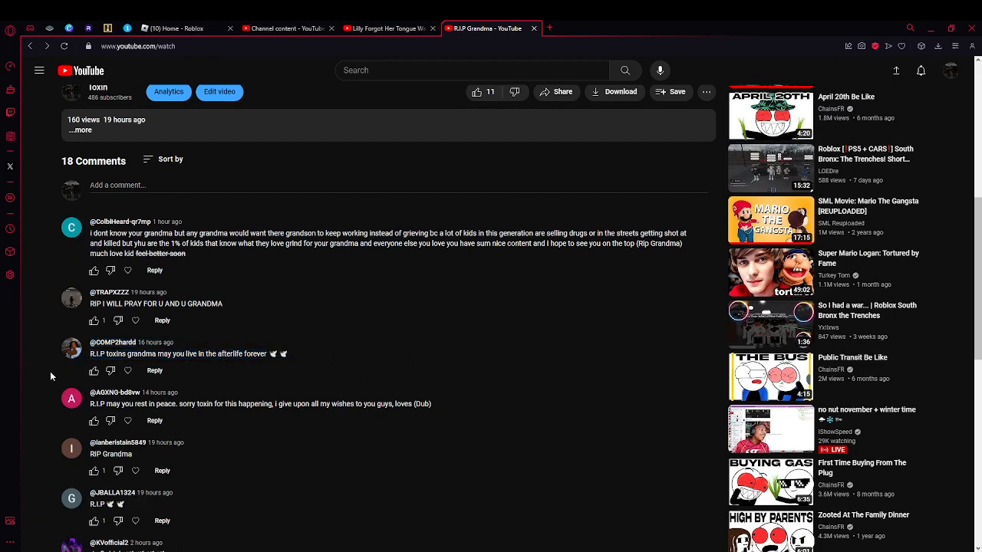
click(113, 342)
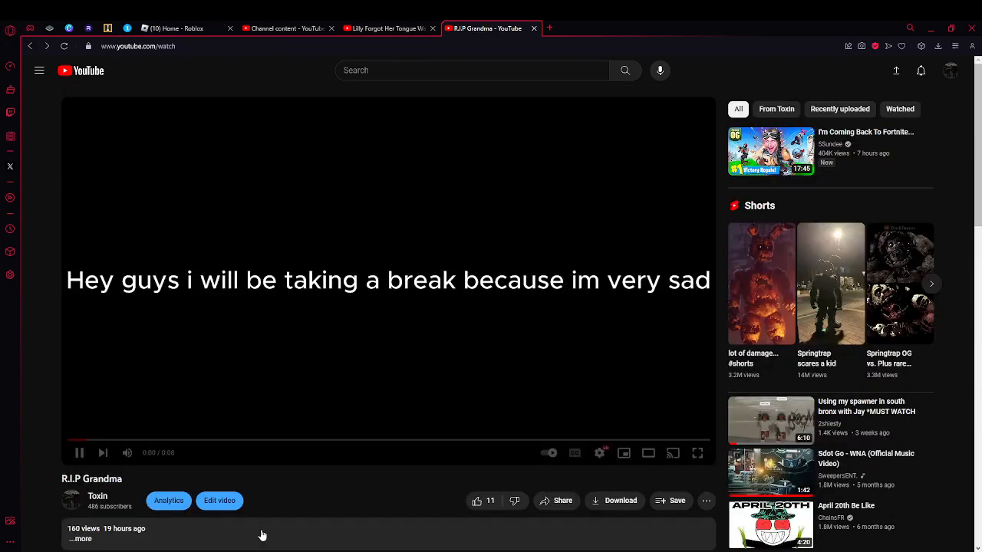
scroll(down, 3)
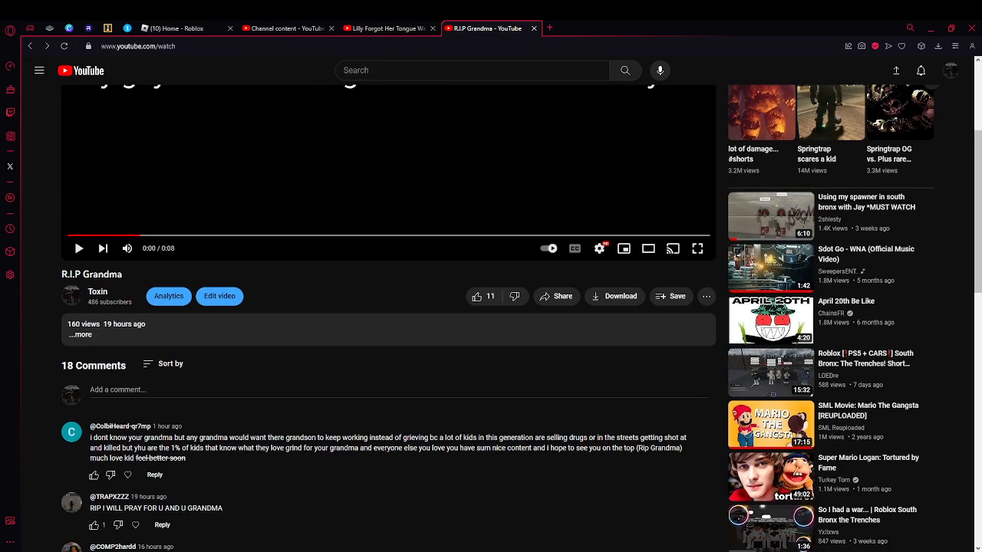